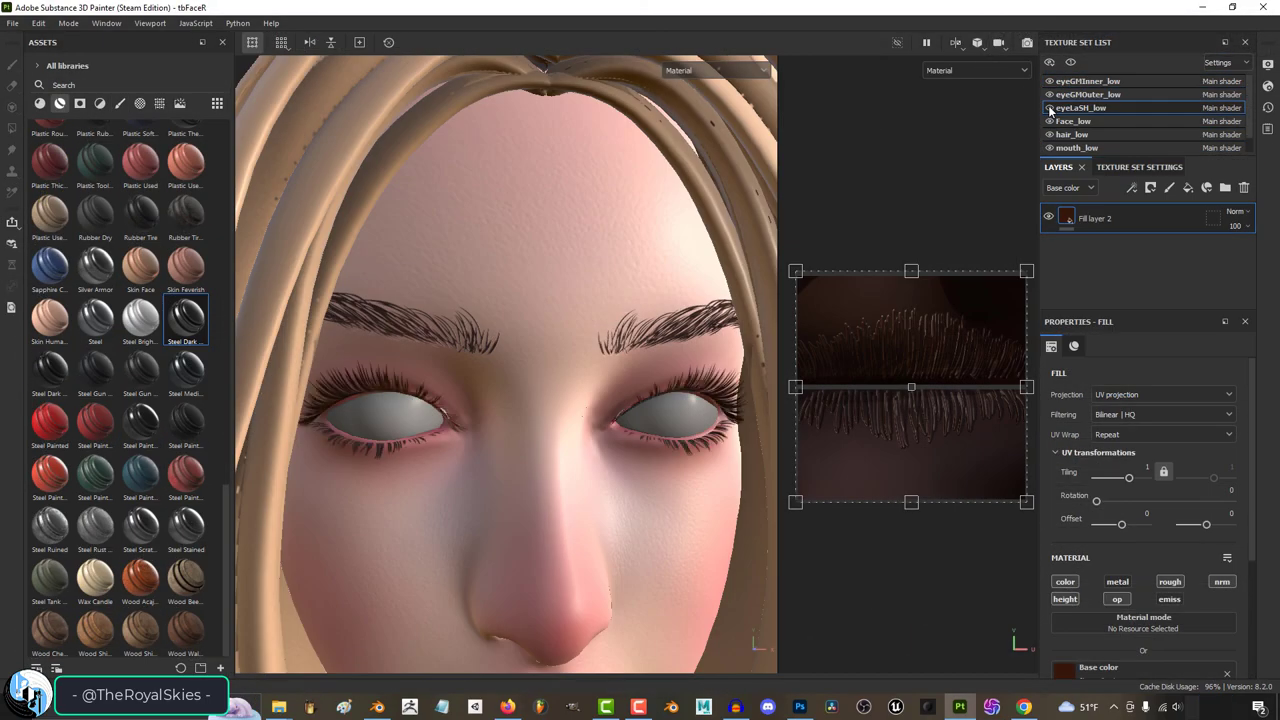
Step: Switch to the EyeLash texture folder and open lashA-fiber_alpha.png for viewing
{"action": "left_click", "coordinate": [960, 707]}
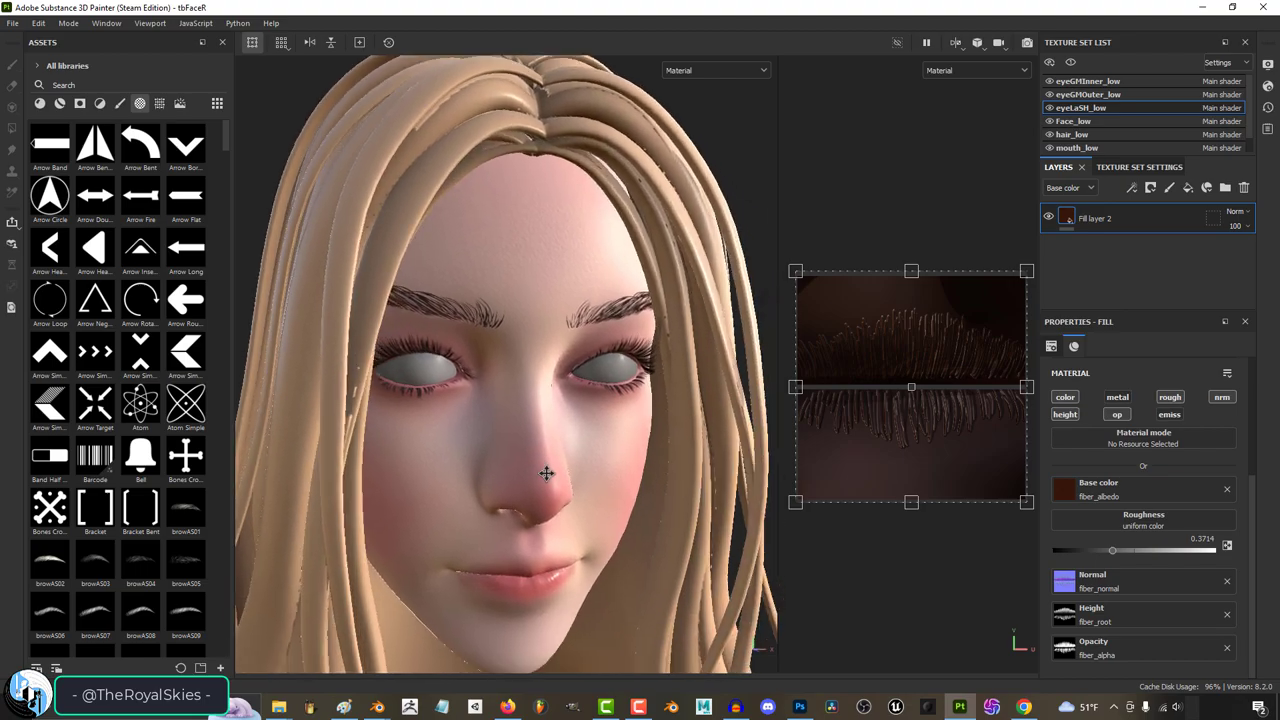
{"action": "left_click", "coordinate": [508, 708]}
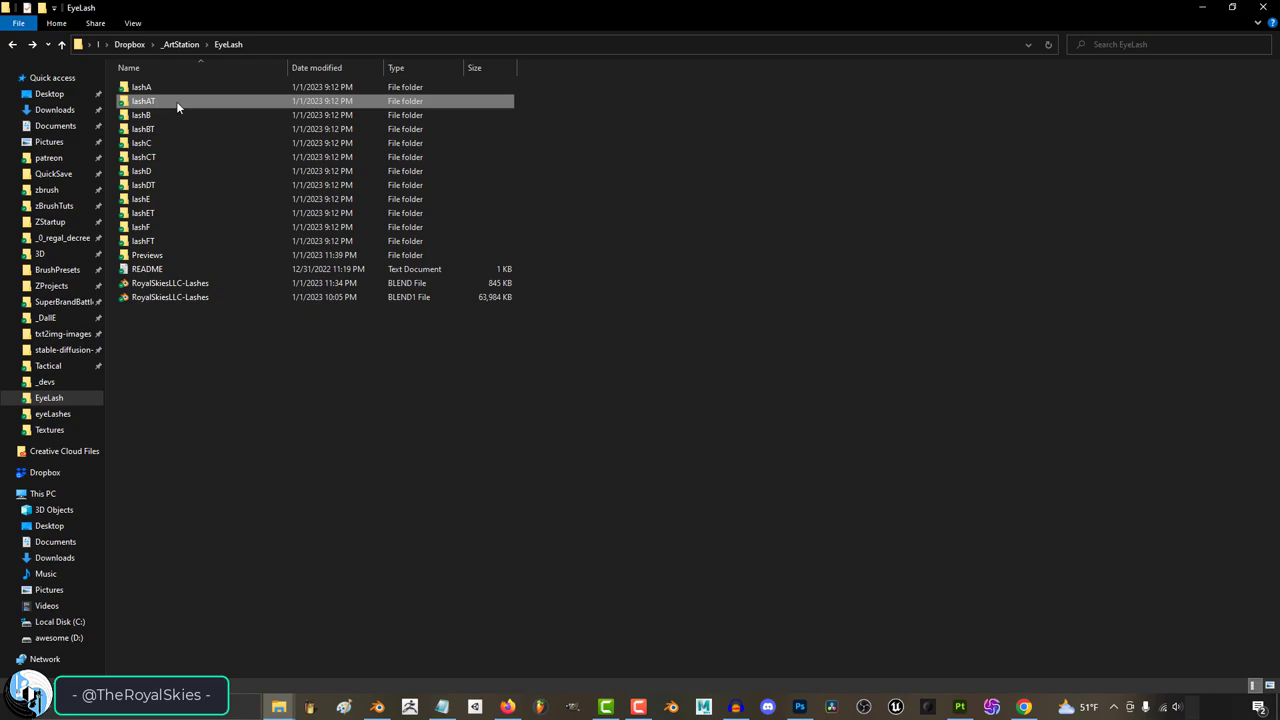
{"action": "double_click", "coordinate": [141, 86]}
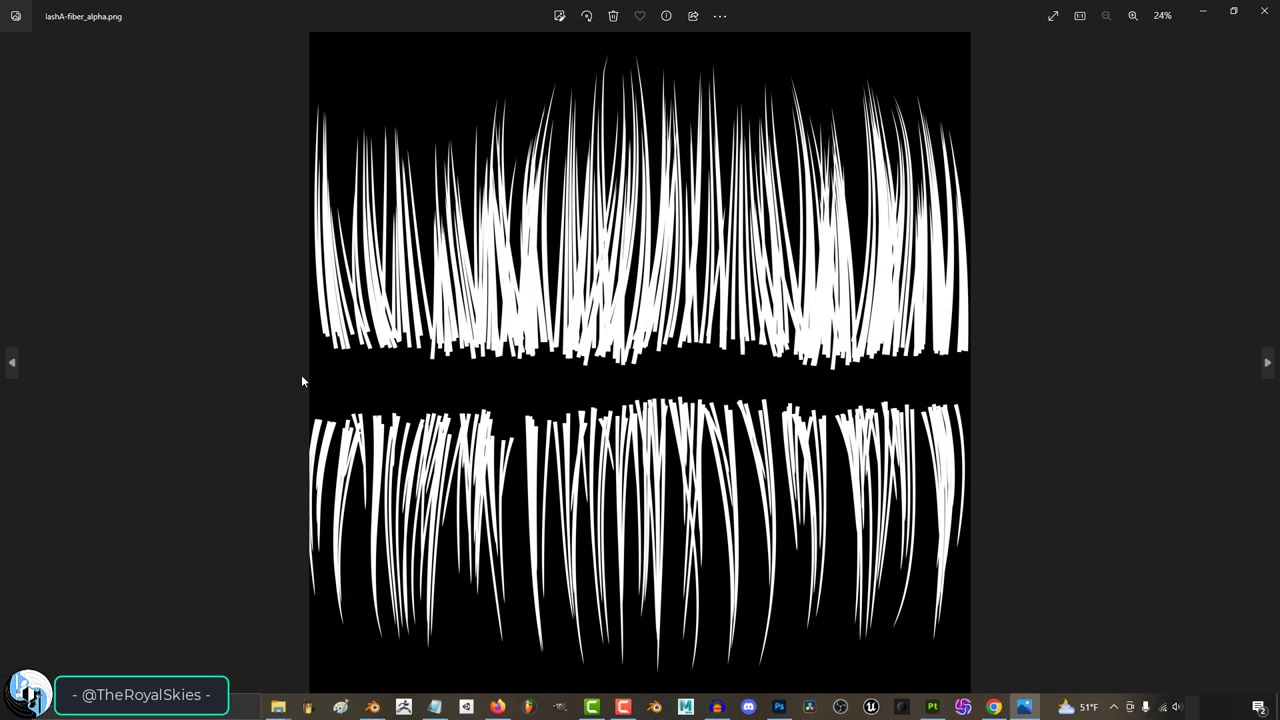